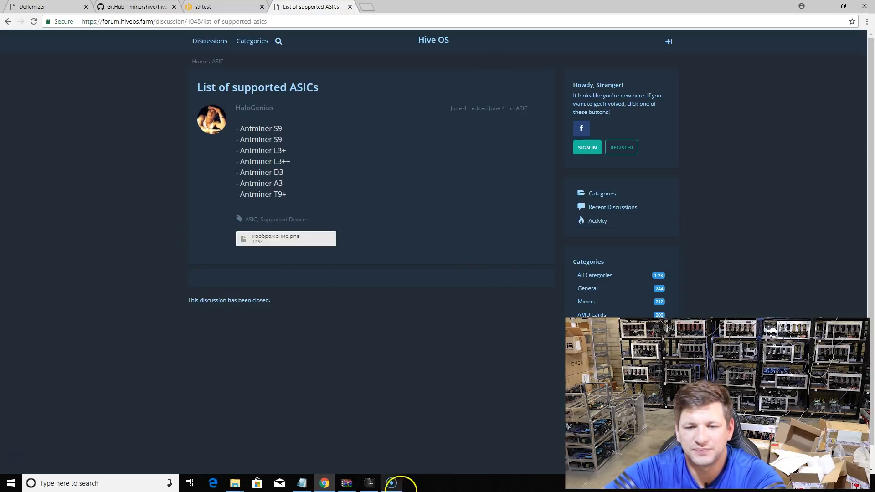
mouse_move(127, 358)
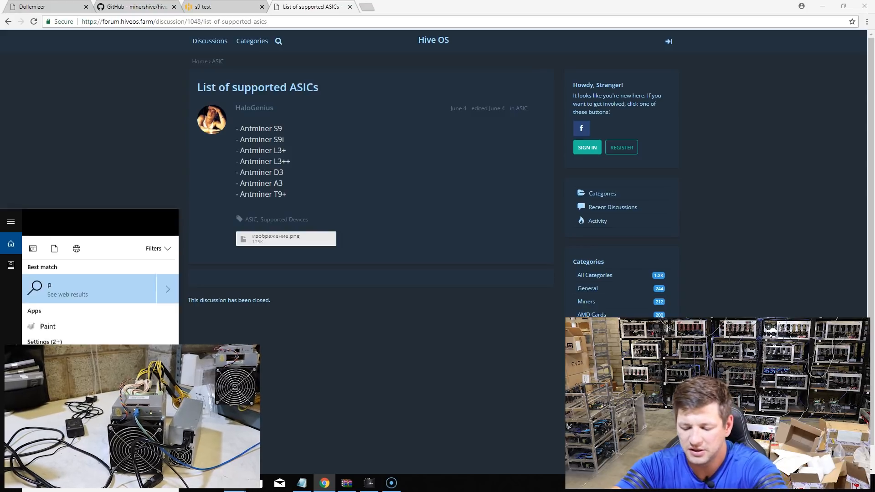
Find PuTTY through Windows search and launch putty.exe.
type("utty")
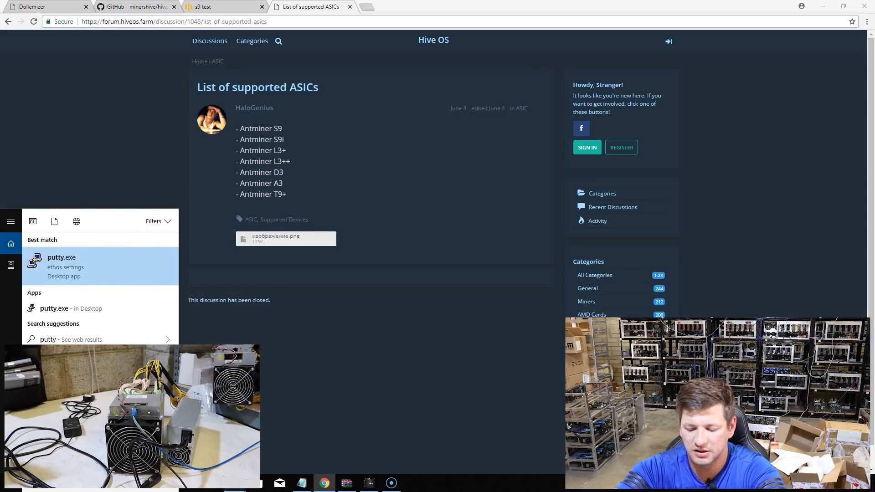
left_click(62, 267)
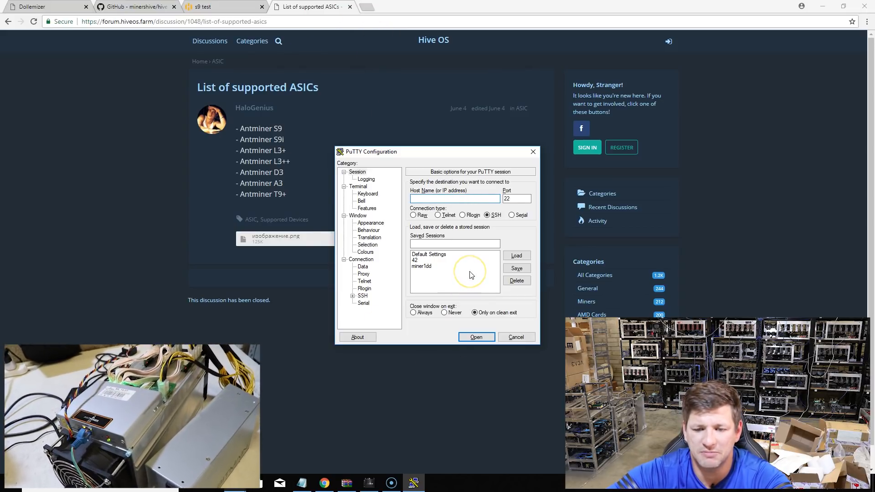
Start a PuTTY SSH session to 192.162.1.67, then close that session window.
type("192.162.1")
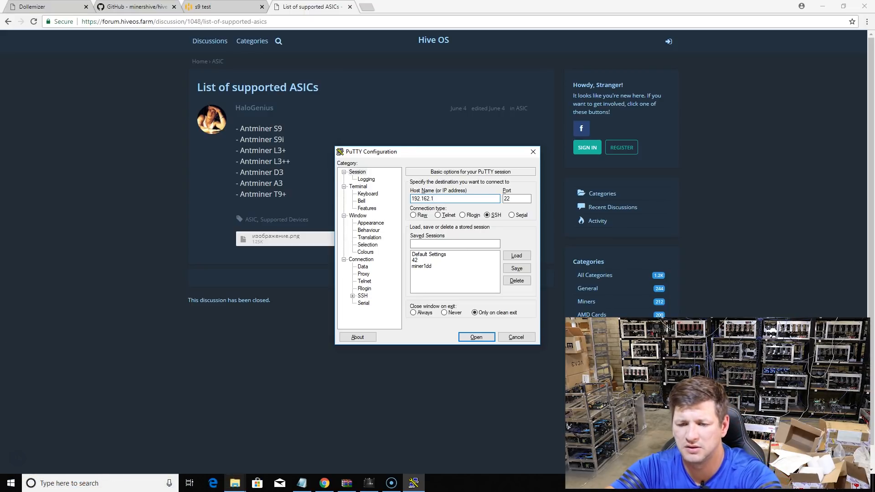
left_click(475, 337)
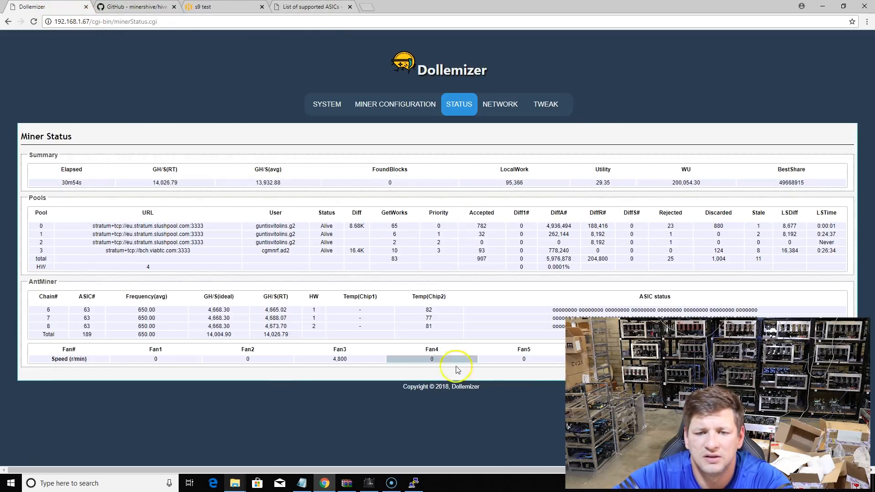
left_click(413, 483)
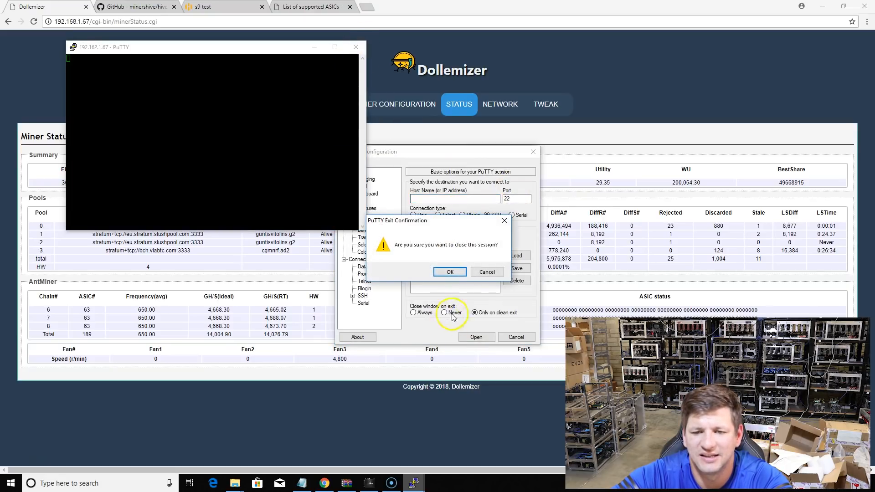
Confirm closing the wrong session and connect via SSH to the miner at 192.168.1.67.
left_click(449, 272)
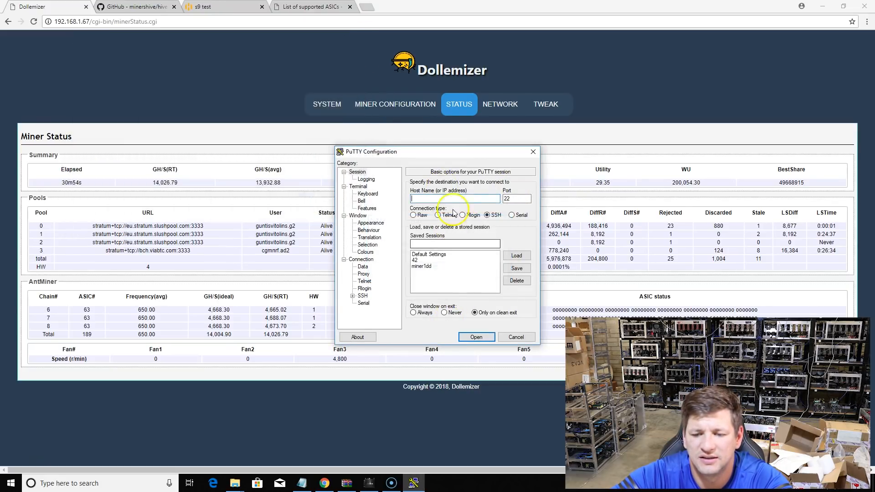
type("192.168.1")
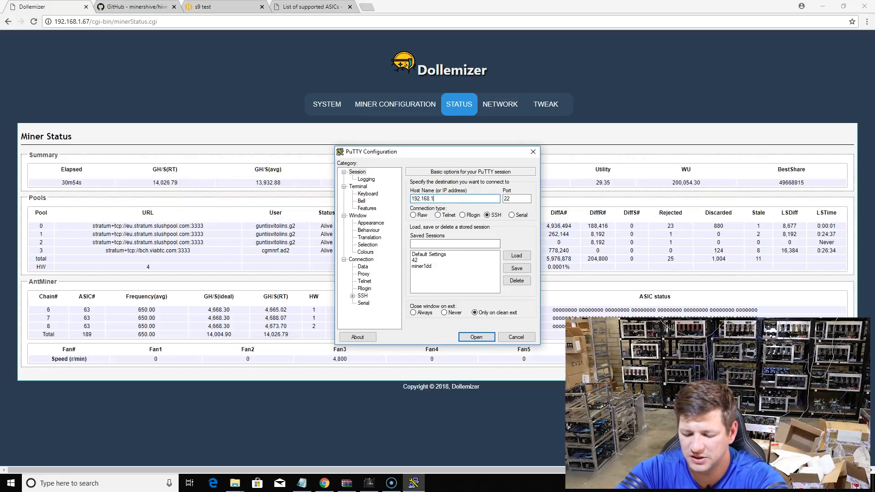
type(".67")
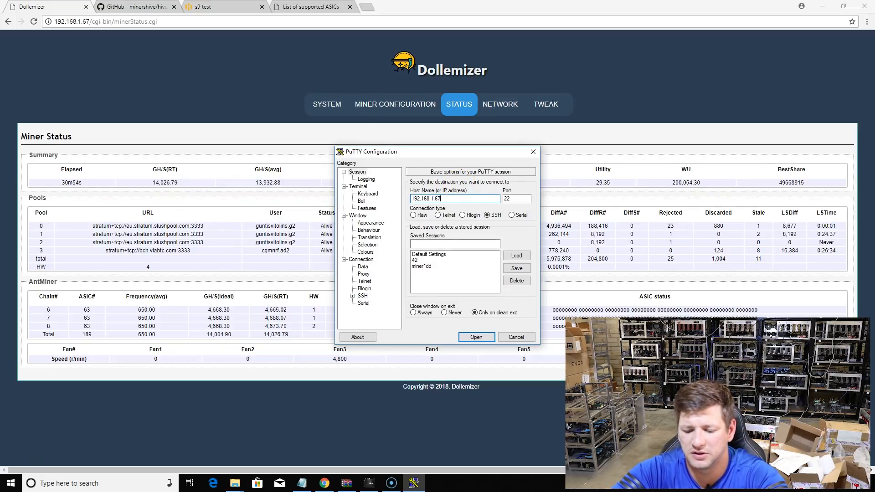
left_click(475, 336)
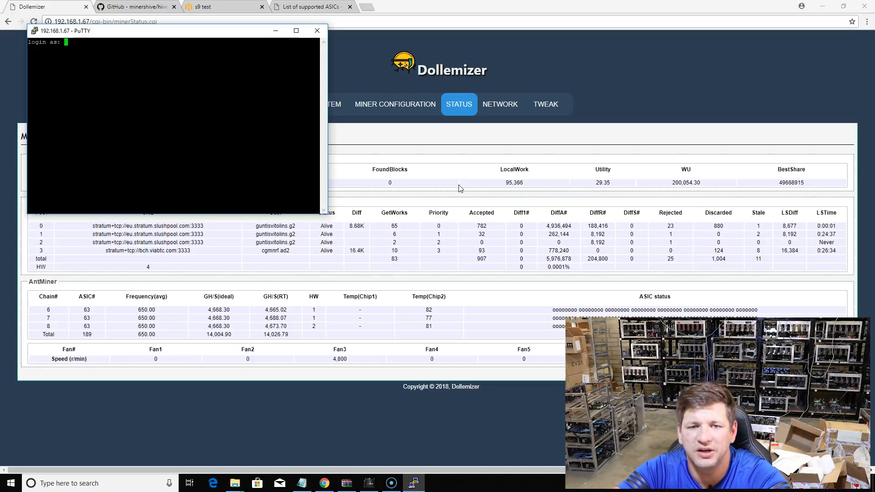
type("roo")
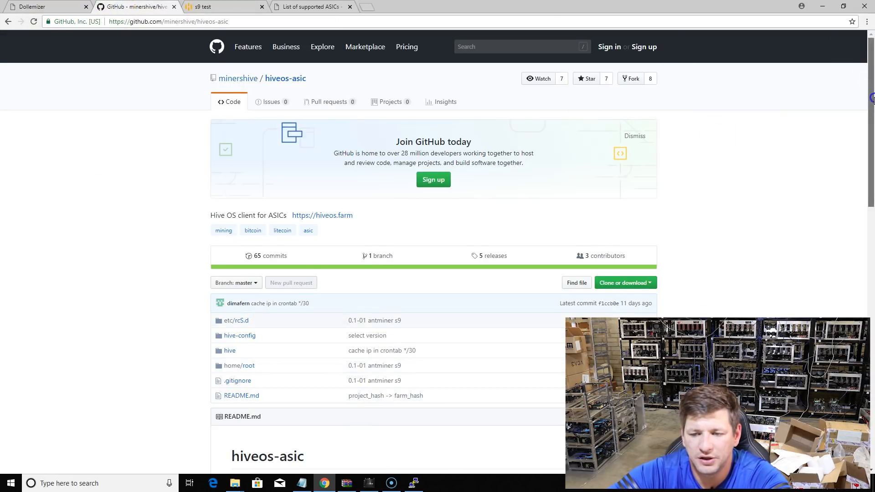
Find the install command in the hiveos-asic README's Installation section, then return to PuTTY.
scroll("down", 3)
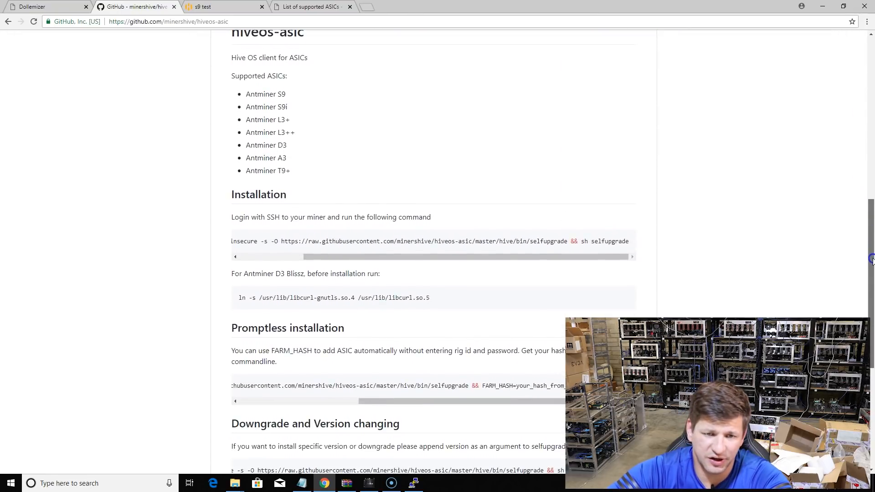
scroll("down", 3)
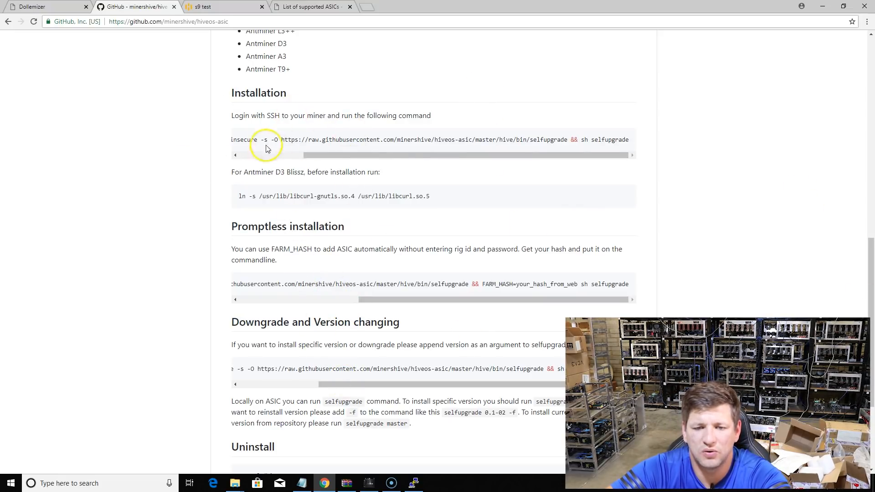
scroll("left", 3)
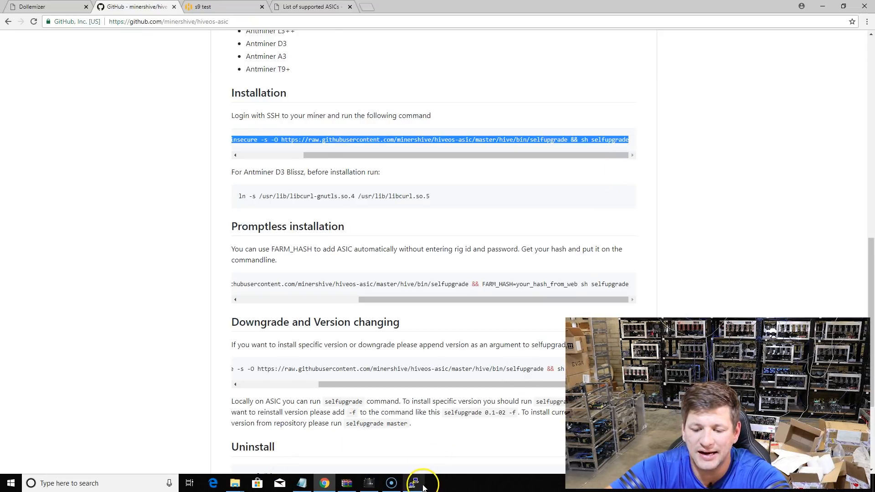
left_click(412, 483)
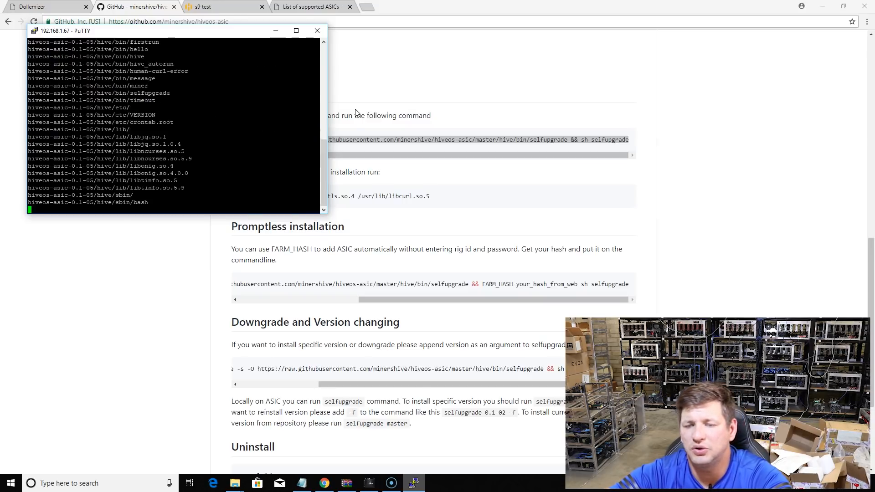
Let the hiveos-asic install reach the RIG ID prompt, then switch to the 's9 test' rig tab.
scroll("down", 3)
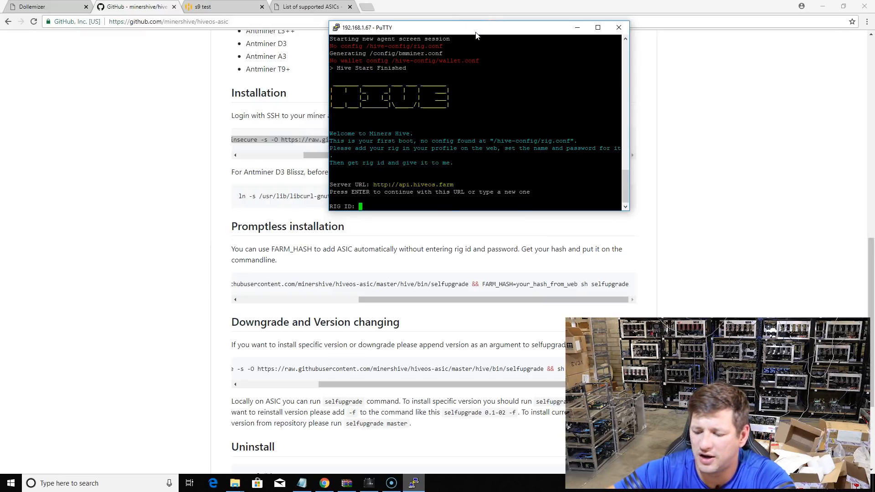
left_click(220, 6)
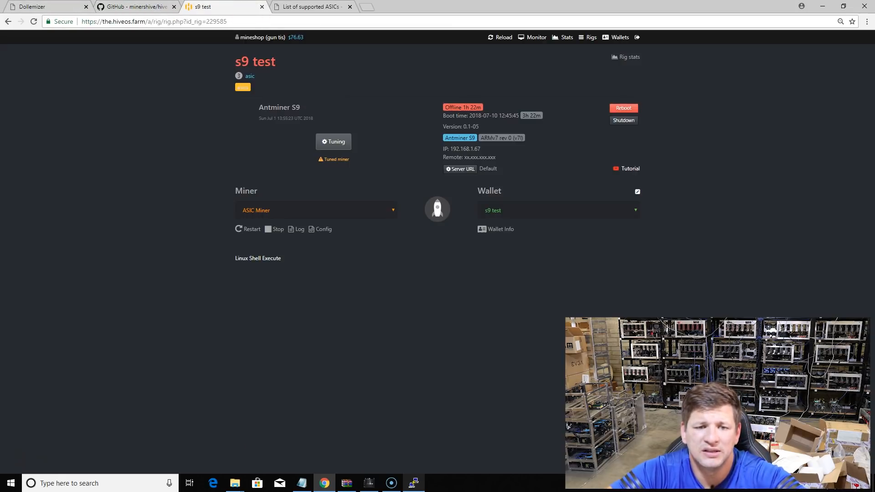
mouse_move(249, 38)
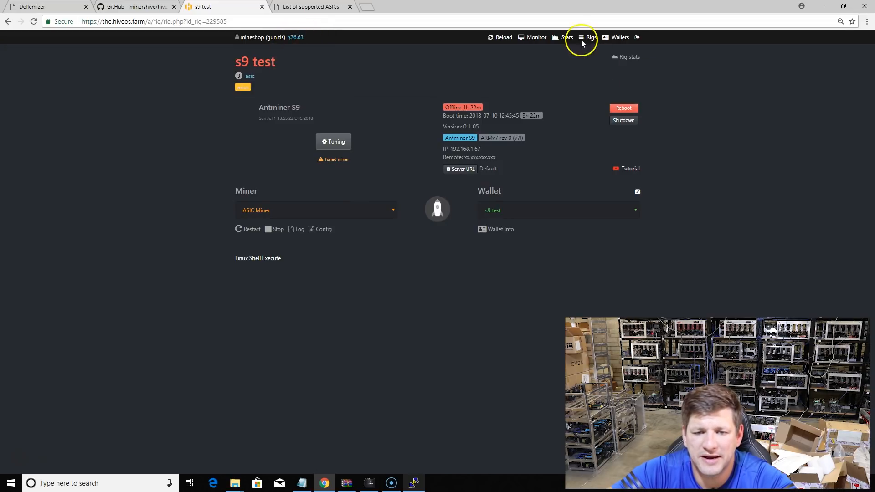
Look up the 's9 test' rig ID in the Hive OS Rigs list and return to PuTTY.
left_click(591, 37)
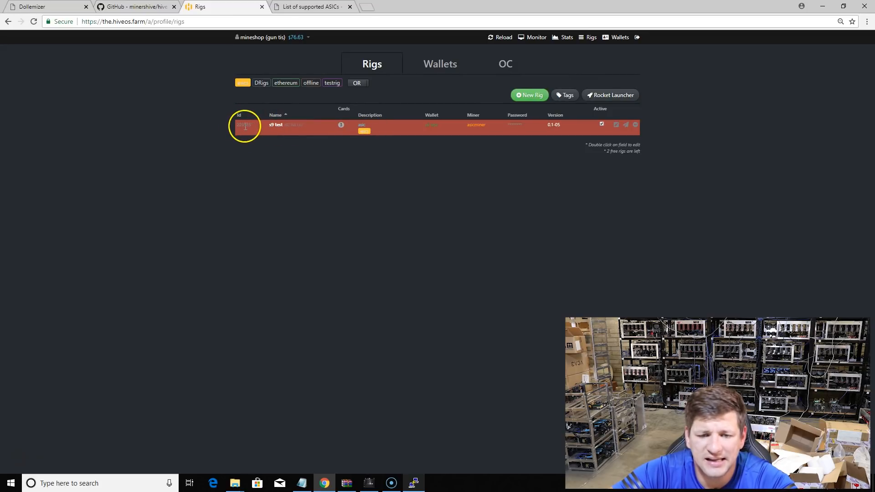
left_click(244, 124)
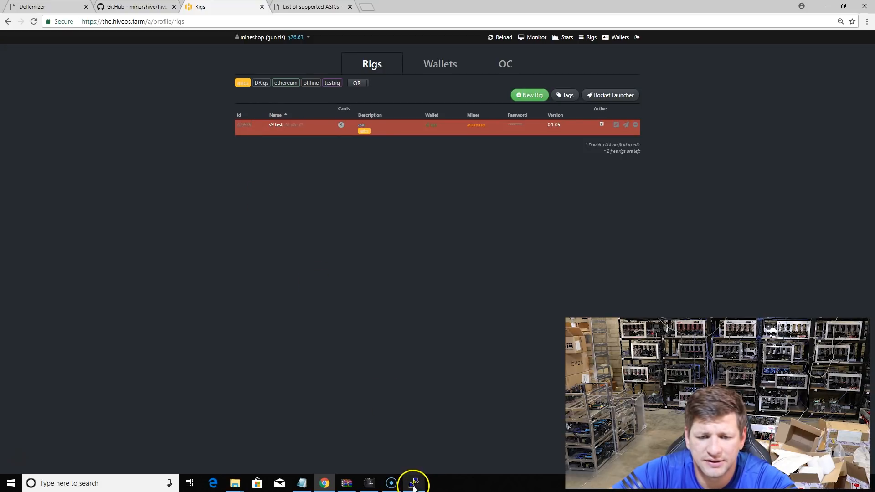
left_click(413, 484)
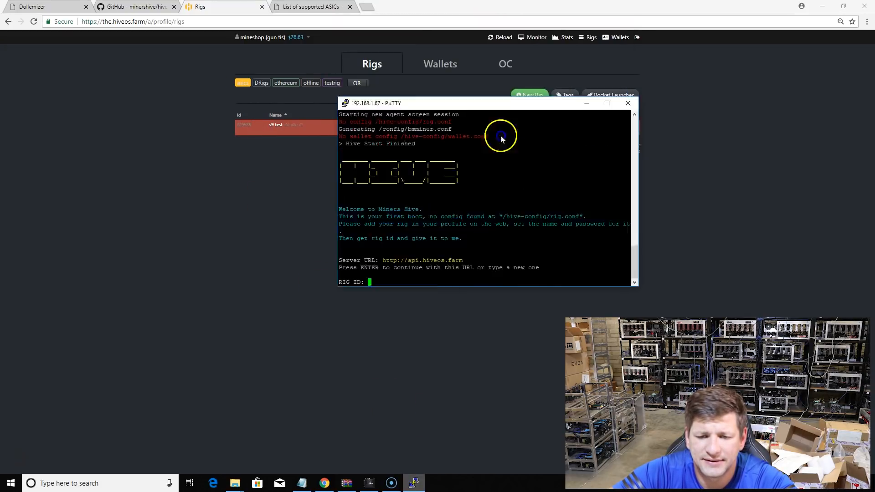
Move PuTTY aside, submit rig ID 229585, and begin entering the rig password.
left_click_drag(376, 103, 244, 147)
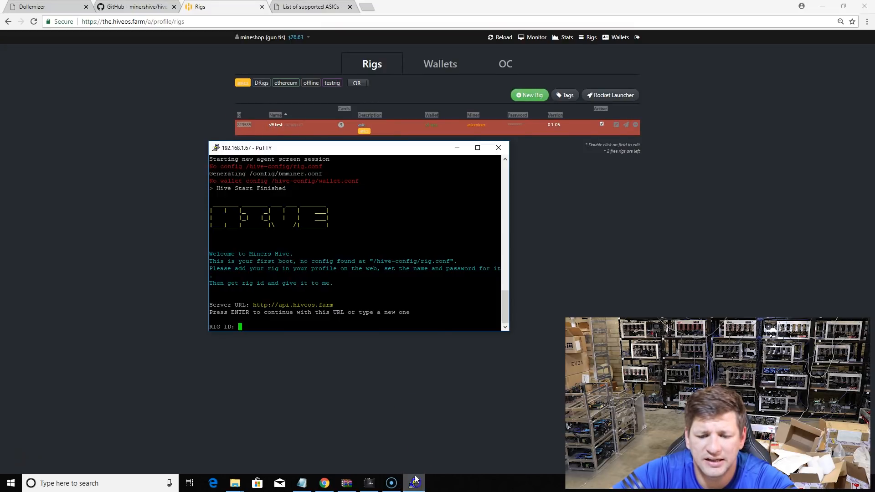
type("2")
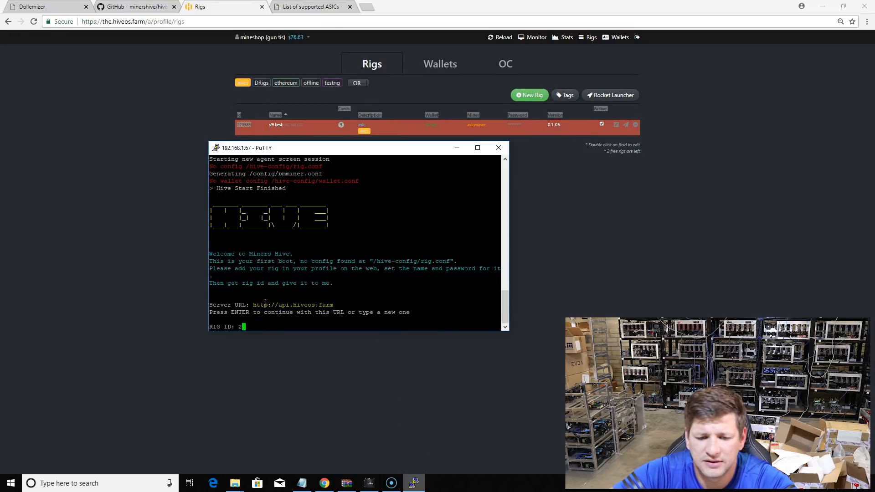
type("2958")
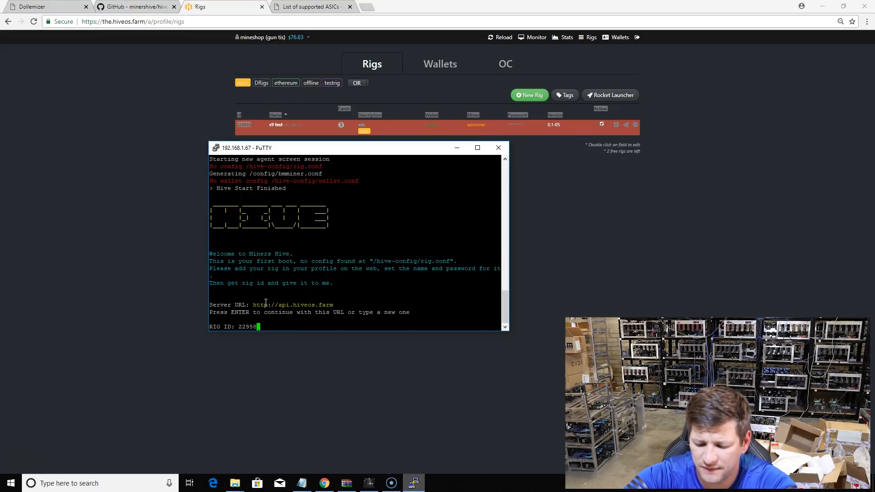
type("5")
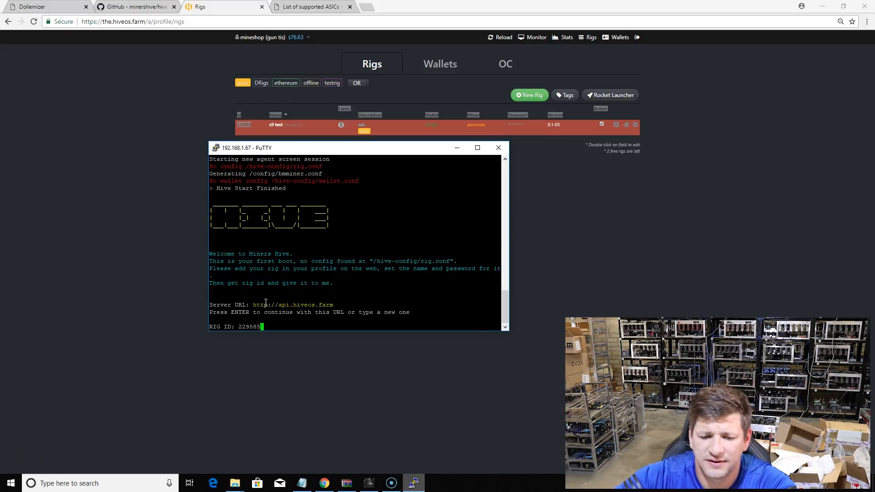
key("enter")
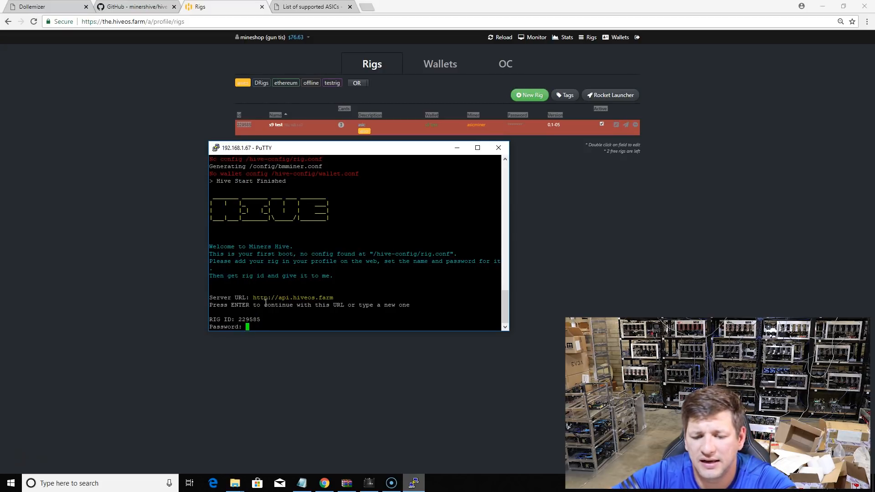
mouse_move(242, 356)
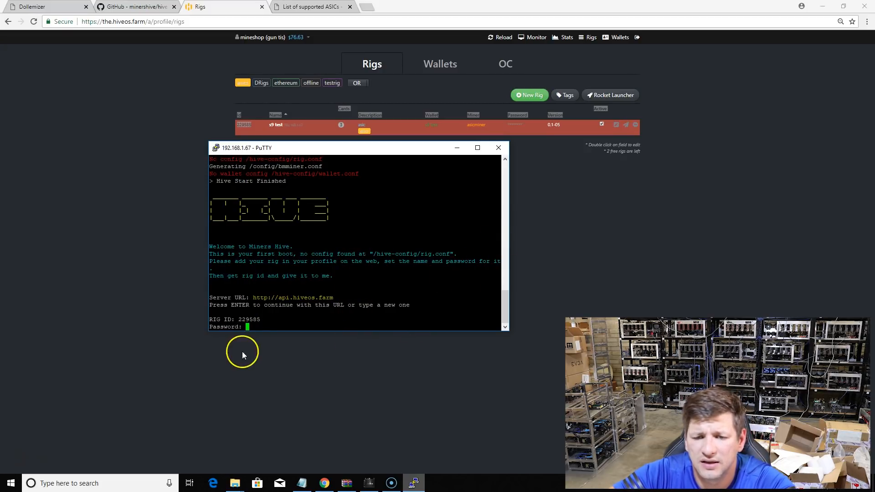
type("0")
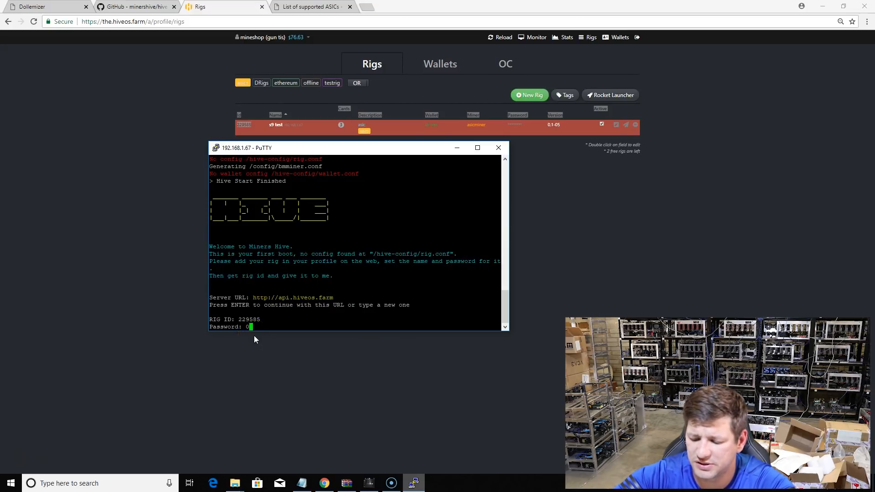
Finish typing the rig password at the PuTTY prompt.
type("0000")
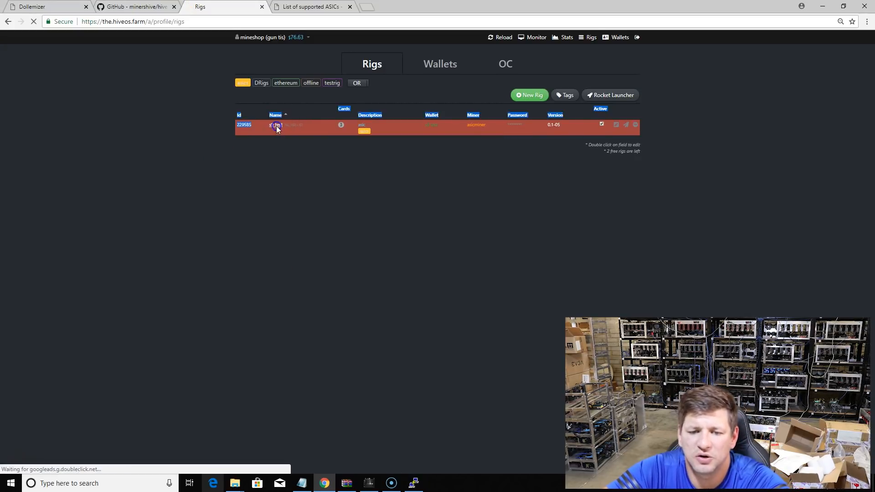
Open the 's9 test' rig details page to confirm the Antminer S9 is online.
left_click(275, 124)
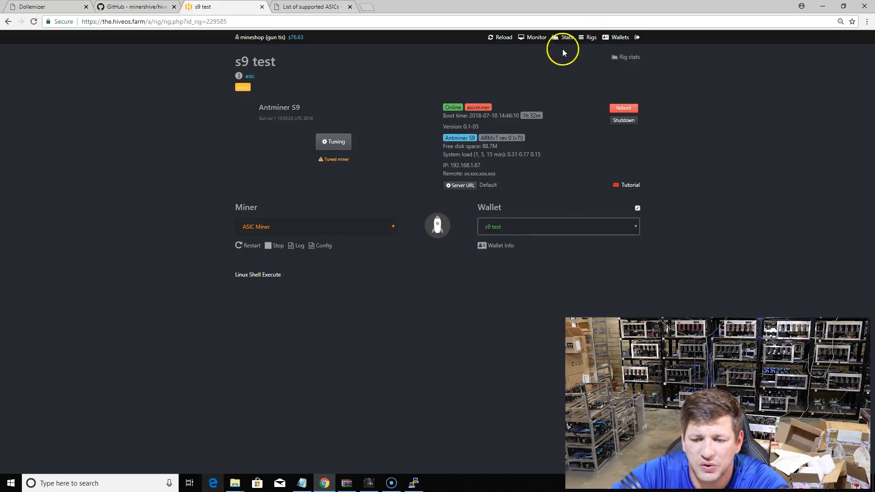
mouse_move(589, 37)
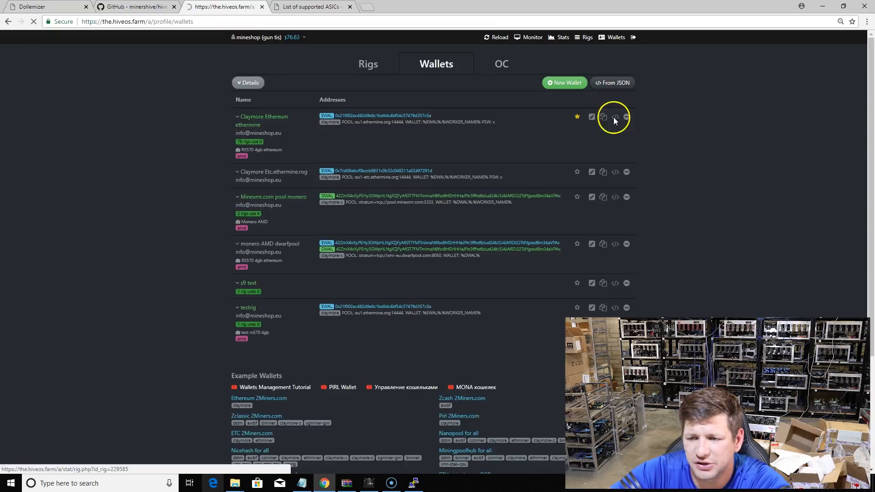
Open and dismiss the New Wallet form, then go to the Monitor dashboard.
left_click(564, 83)
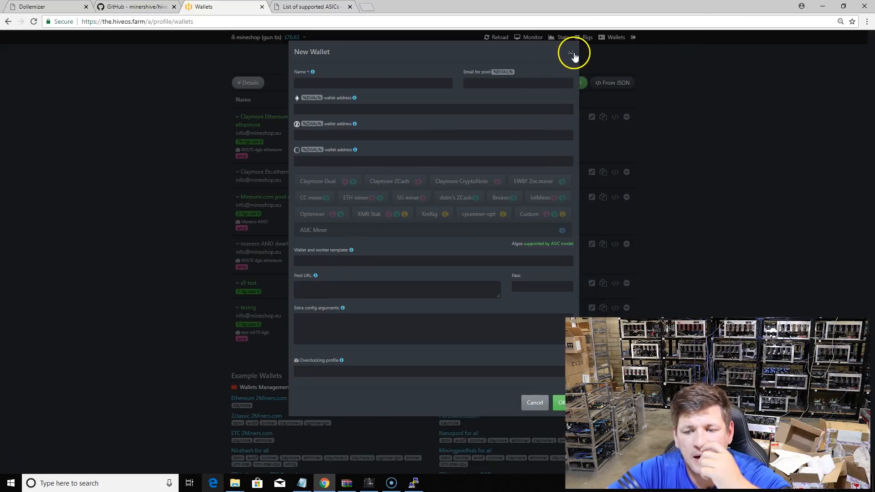
left_click(570, 51)
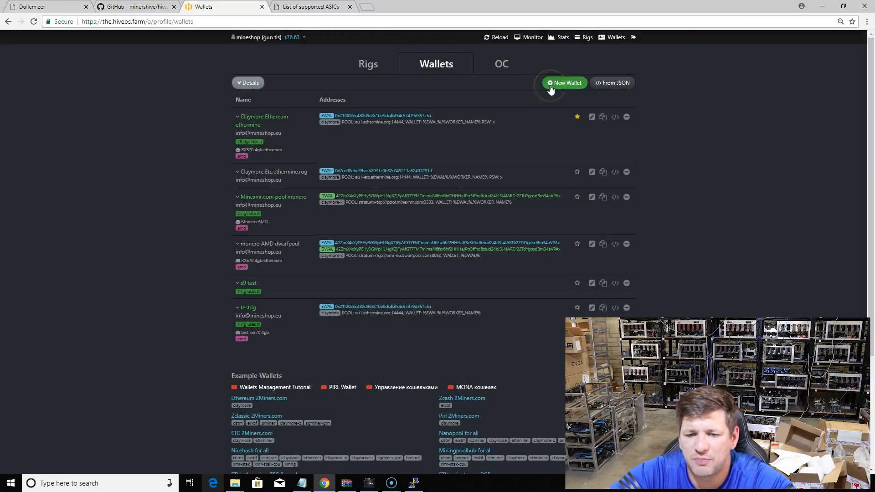
mouse_move(575, 69)
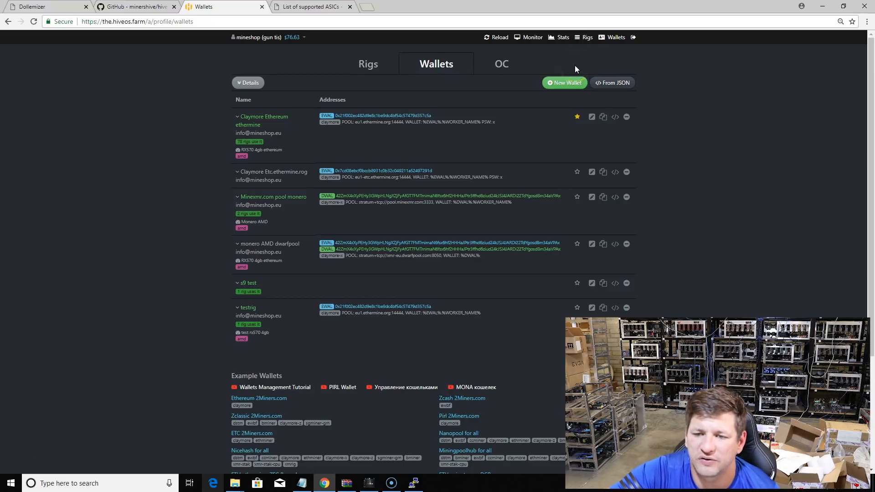
mouse_move(552, 29)
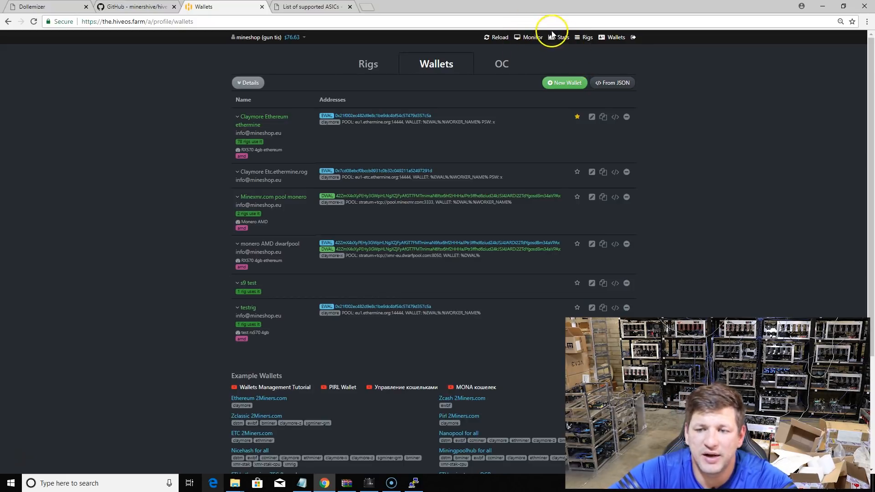
left_click(562, 37)
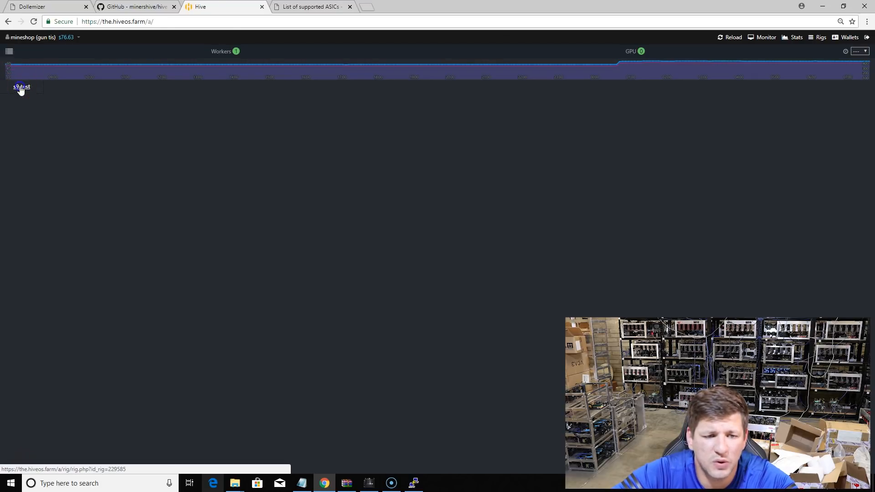
Open the s9 test rig page and its Rig Custom Tuning dialog.
left_click(22, 87)
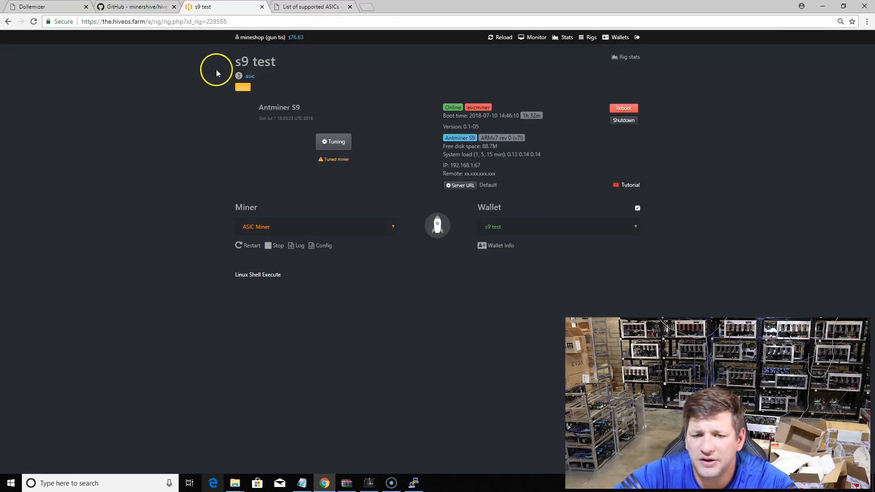
mouse_move(338, 270)
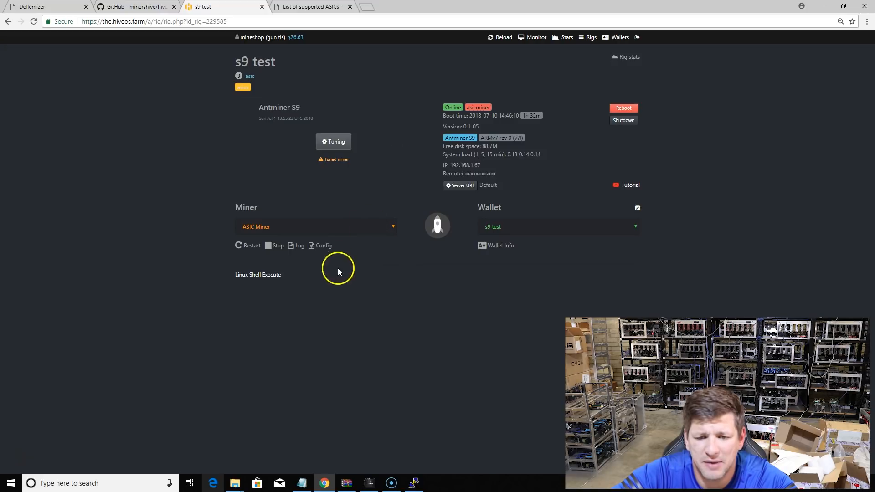
mouse_move(460, 240)
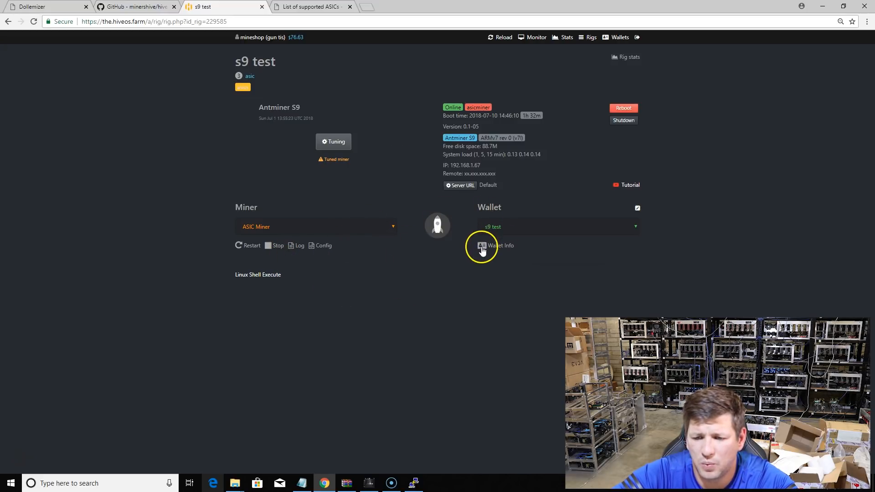
left_click(333, 141)
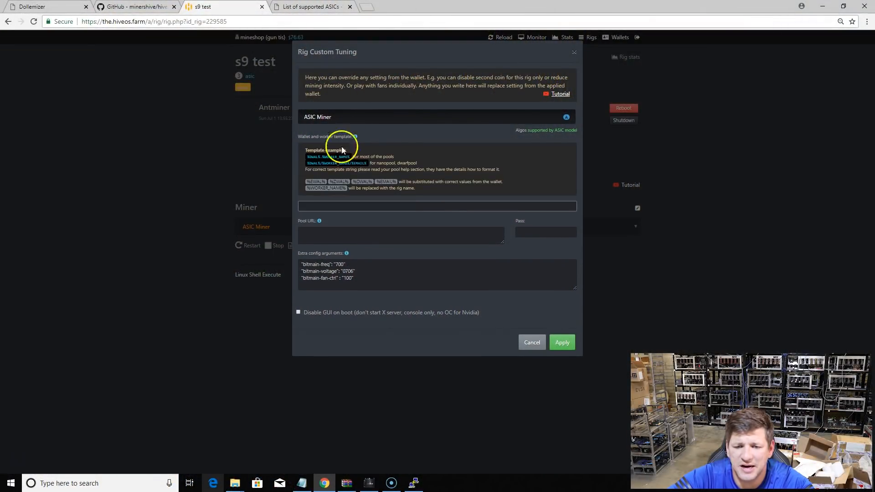
double_click(328, 156)
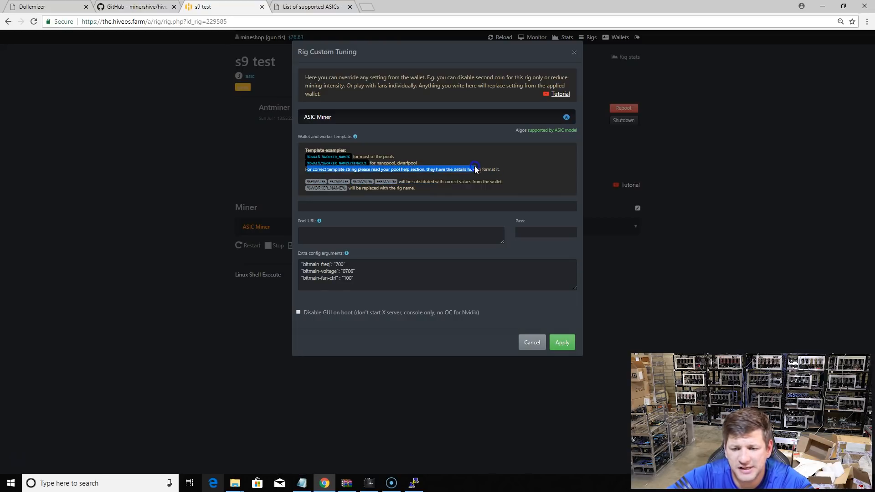
left_click_drag(475, 169, 499, 169)
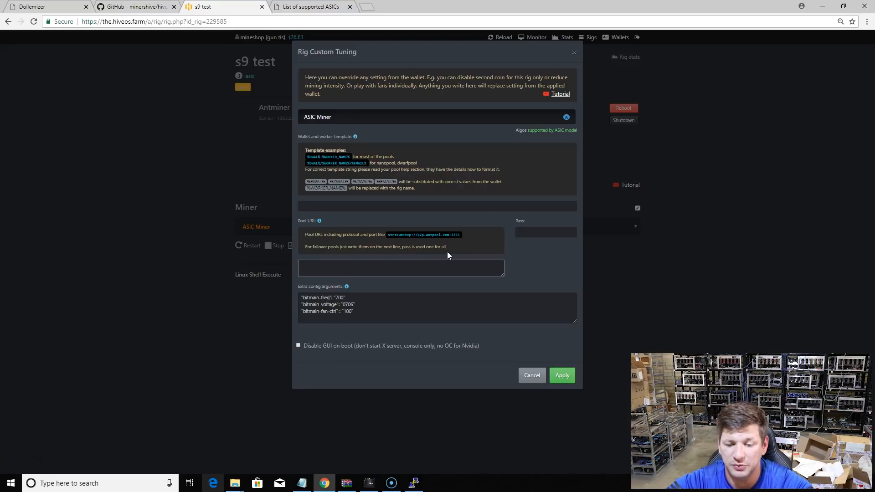
left_click(400, 268)
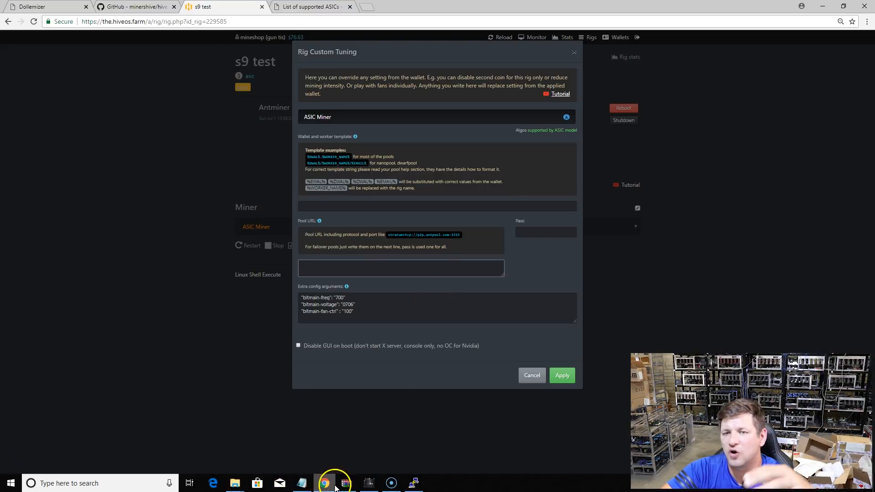
mouse_move(364, 355)
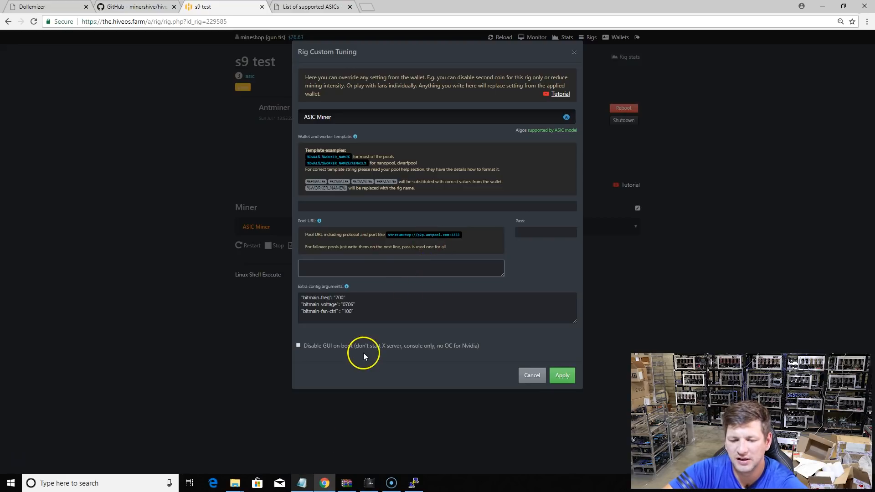
mouse_move(577, 318)
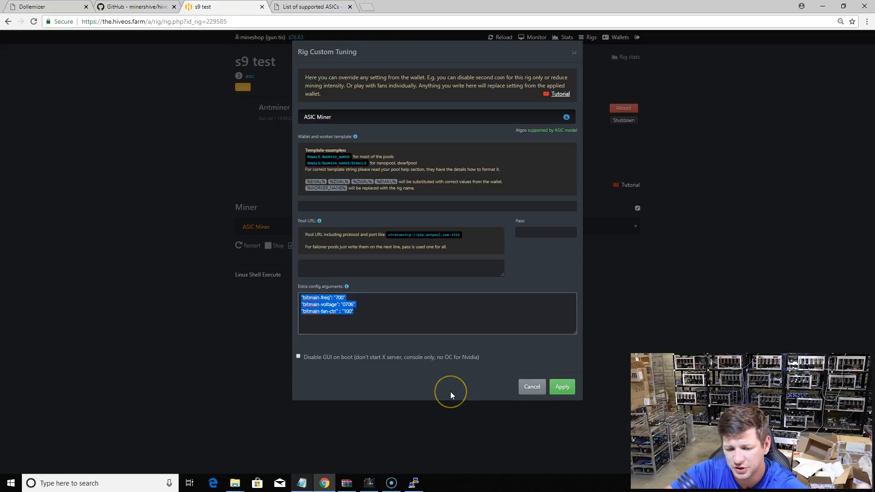
mouse_move(437, 375)
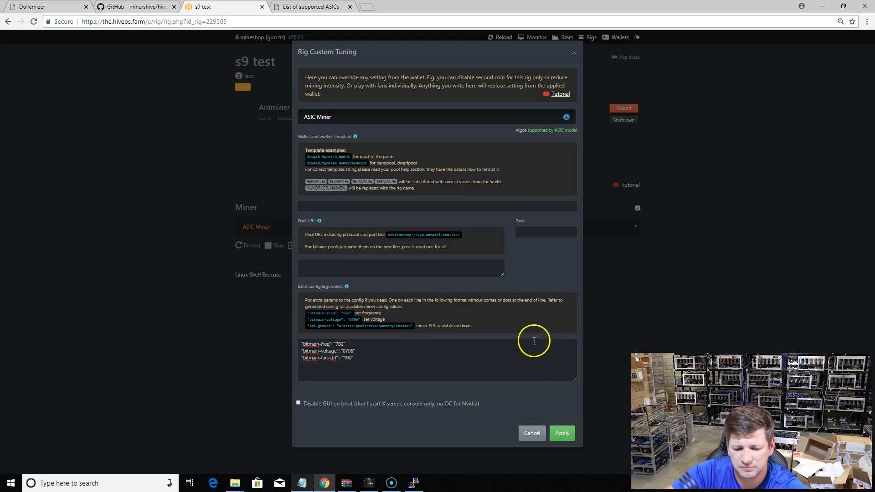
mouse_move(530, 423)
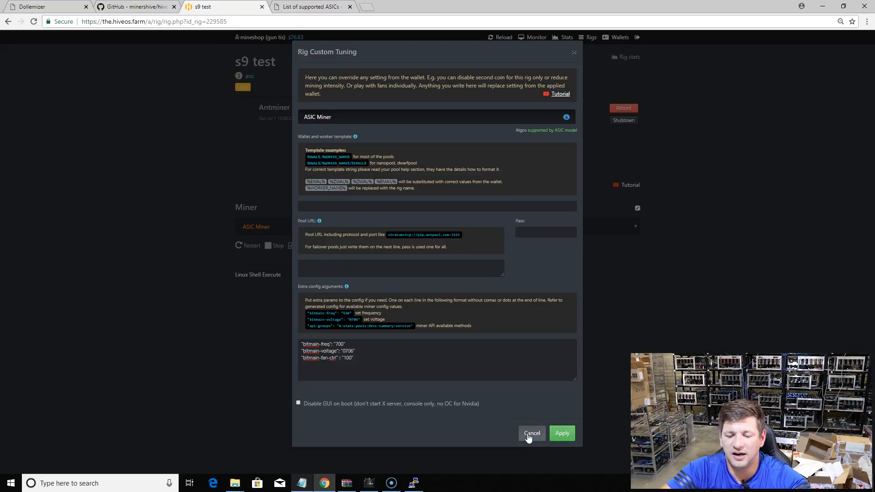
Cancel Rig Custom Tuning unchanged and highlight the miner's local IP on the rig page.
left_click(530, 434)
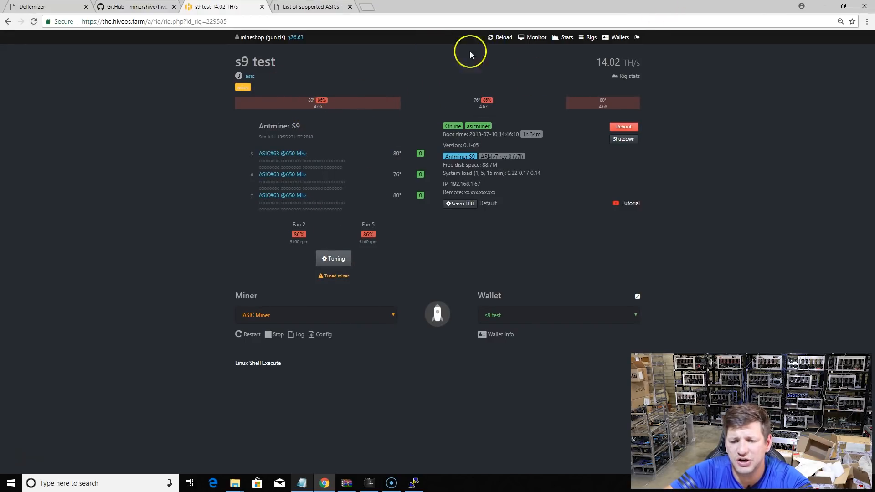
mouse_move(239, 106)
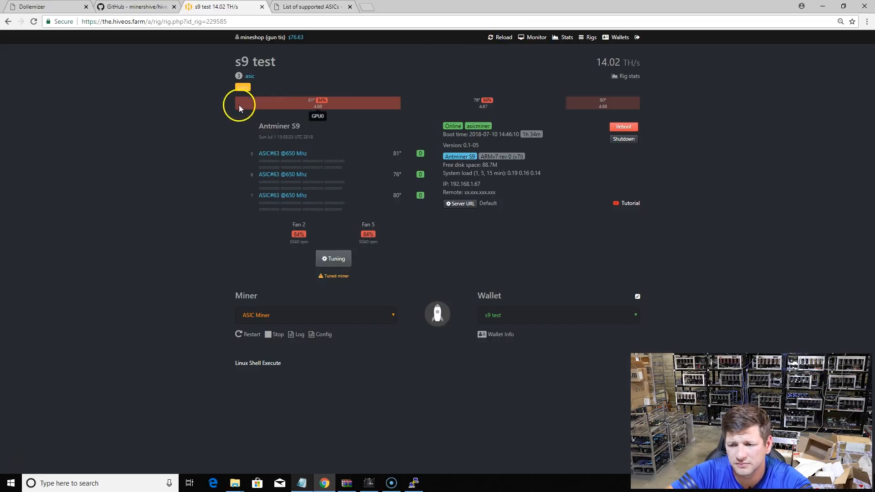
mouse_move(292, 248)
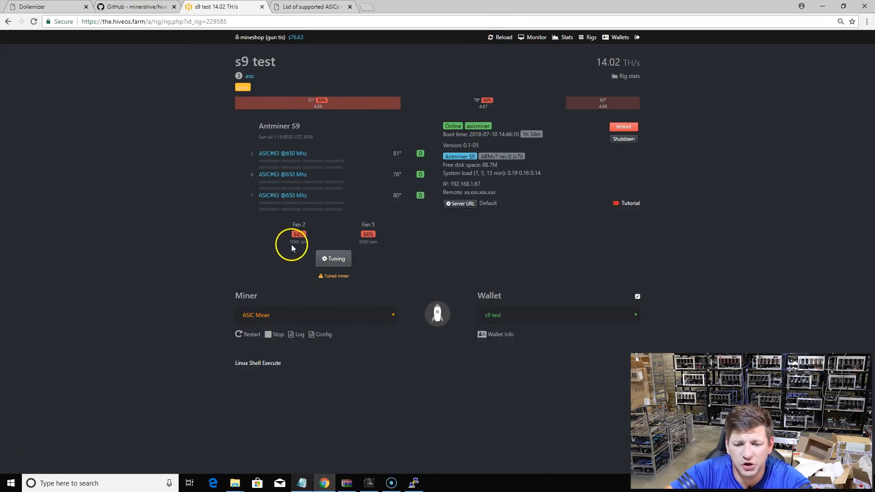
mouse_move(349, 224)
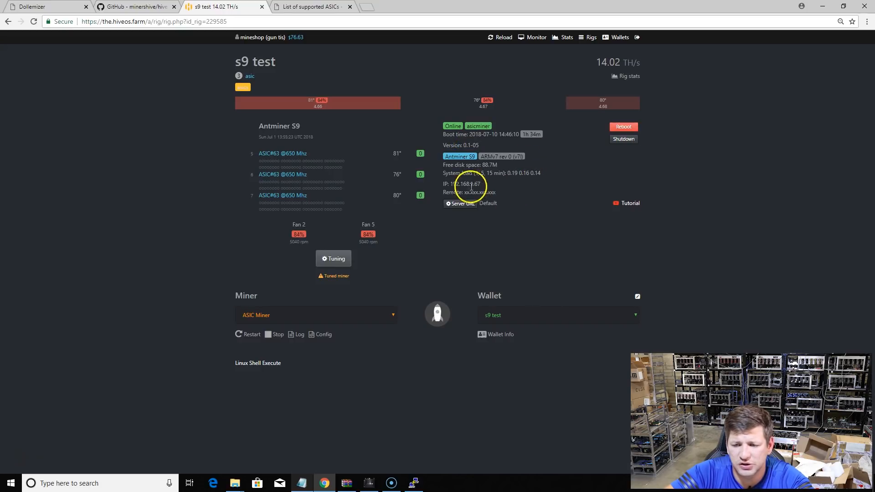
double_click(460, 184)
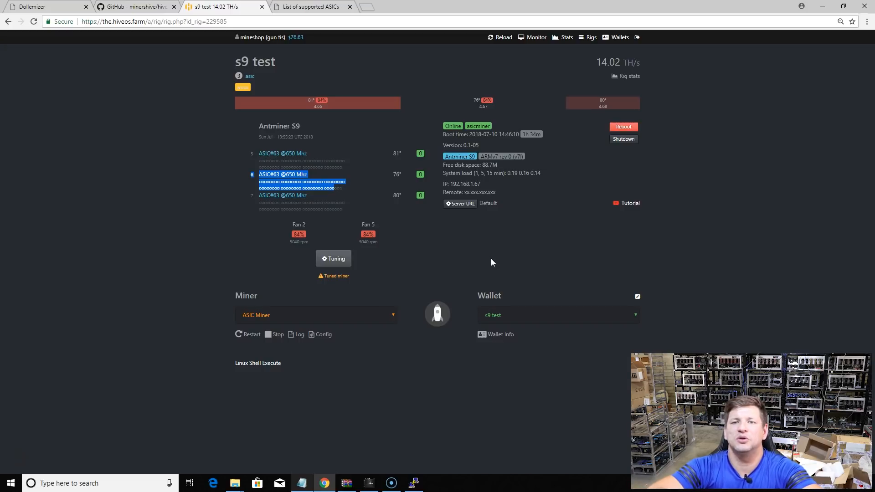
mouse_move(625, 120)
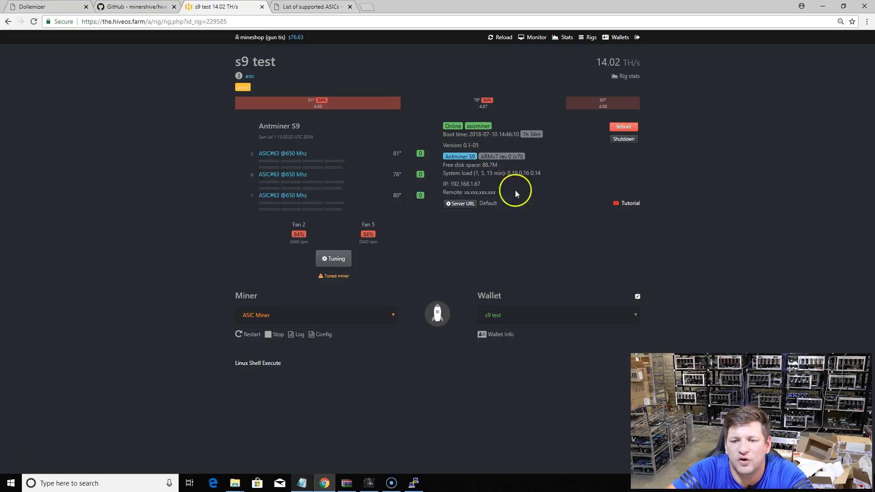
mouse_move(585, 247)
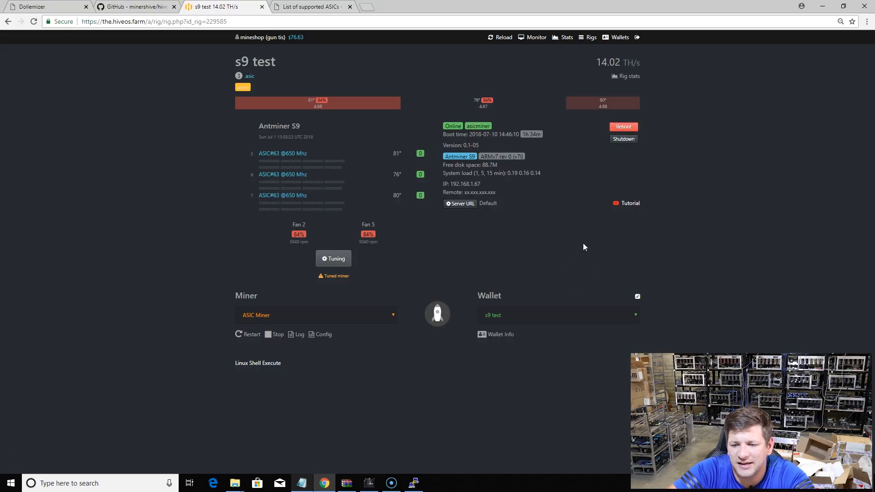